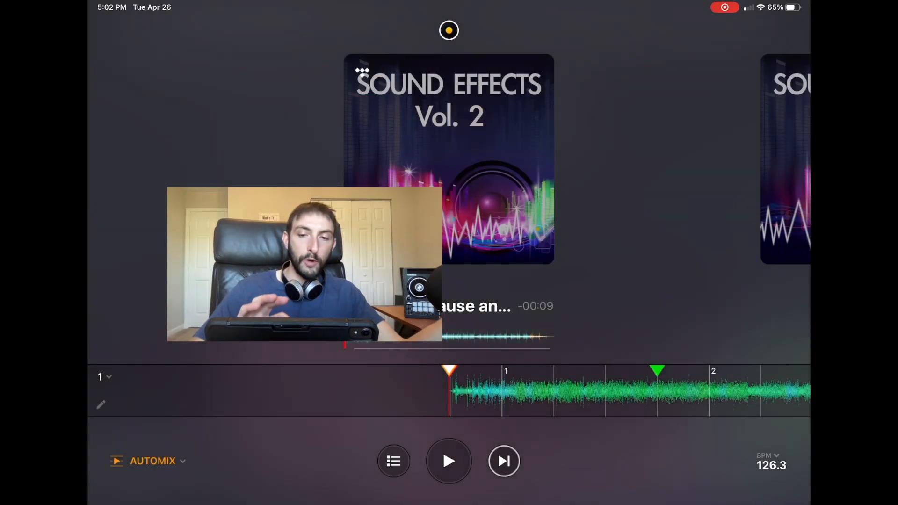
Open the Automix settings panel showing the automatic transition options for the running mix
{"action": "left_click", "coordinate": [152, 461]}
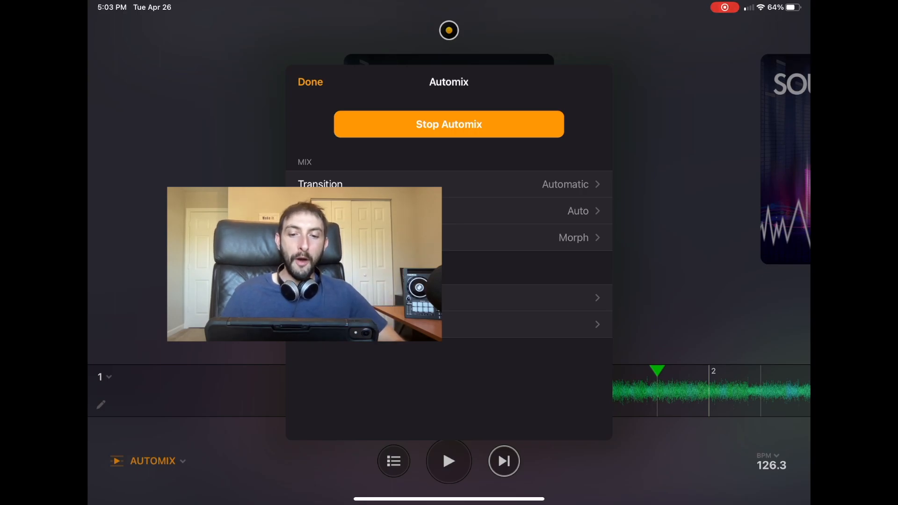
Dismiss the Automix settings panel with Done
{"action": "left_click", "coordinate": [309, 82]}
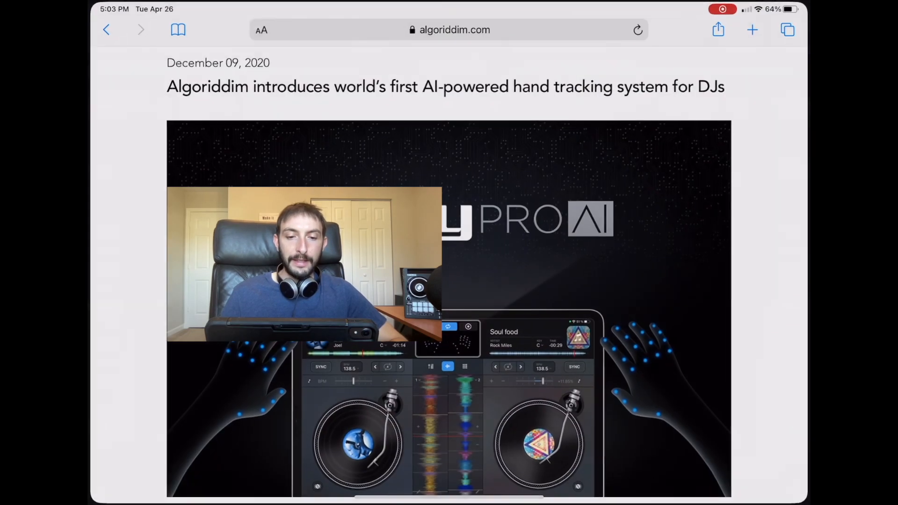
Scroll past the hand-tracking post to the CDJ-3000 integration article and its video
{"action": "scroll", "scroll_direction": "down", "scroll_amount": 3}
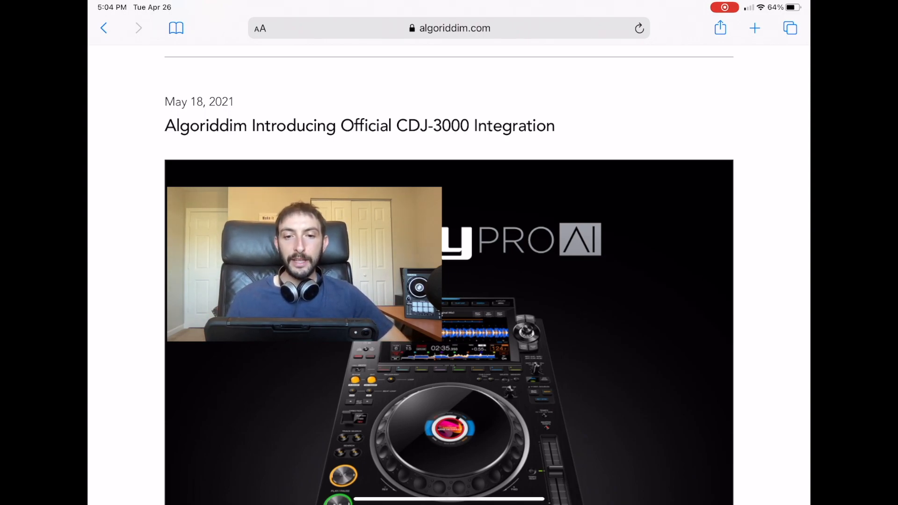
{"action": "scroll", "scroll_direction": "down", "scroll_amount": 3}
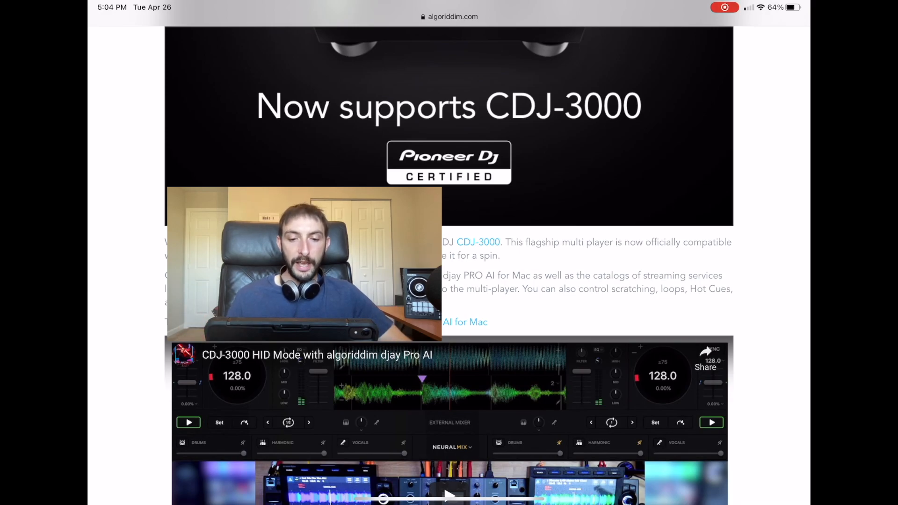
{"action": "scroll", "scroll_direction": "down", "scroll_amount": 3}
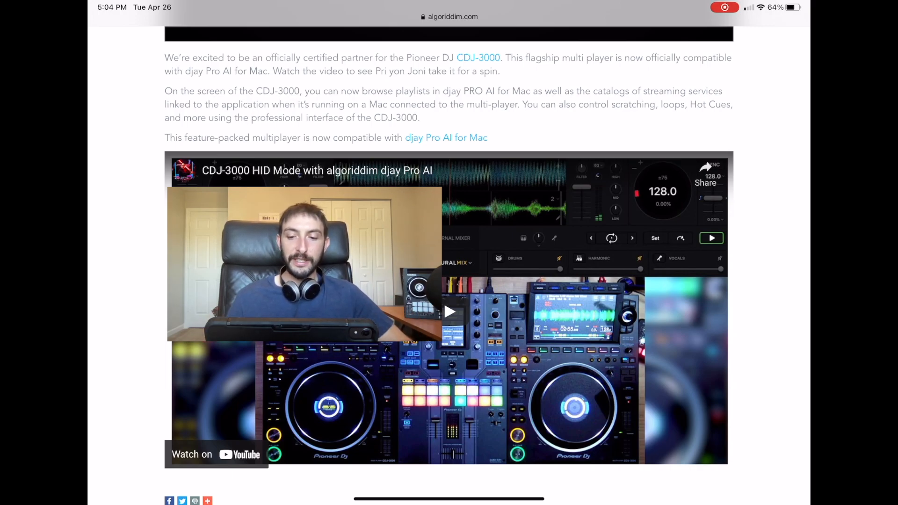
{"action": "scroll", "scroll_direction": "down", "scroll_amount": 3}
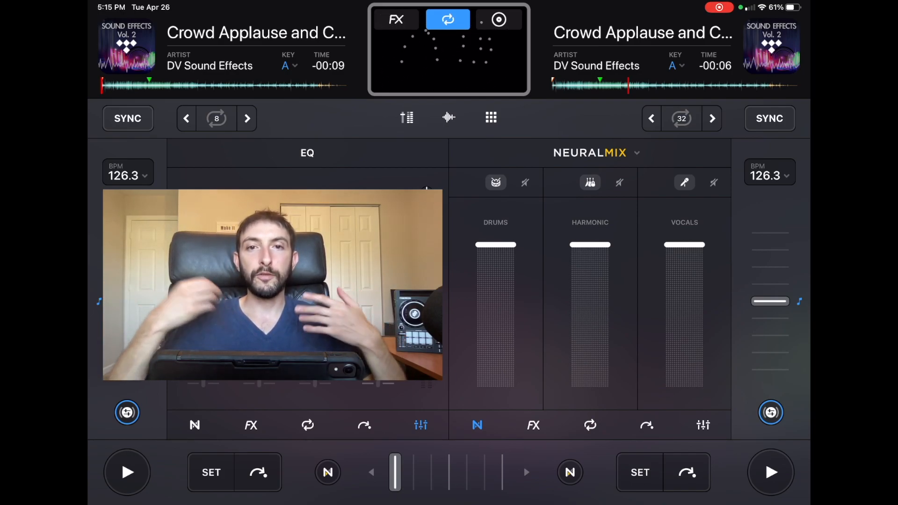
Toggle the gesture pad between FX and loop modes, then open the 16-song 'slides' playlist
{"action": "left_click", "coordinate": [396, 18]}
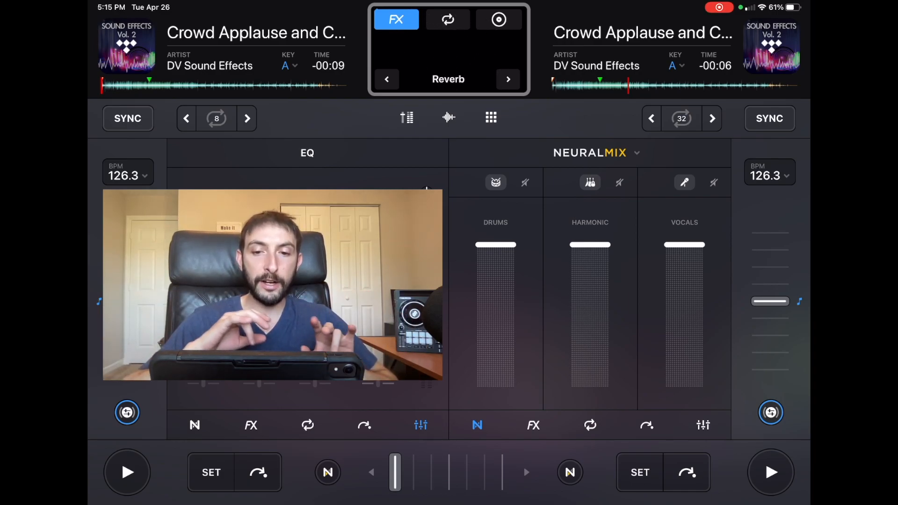
{"action": "left_click", "coordinate": [448, 19]}
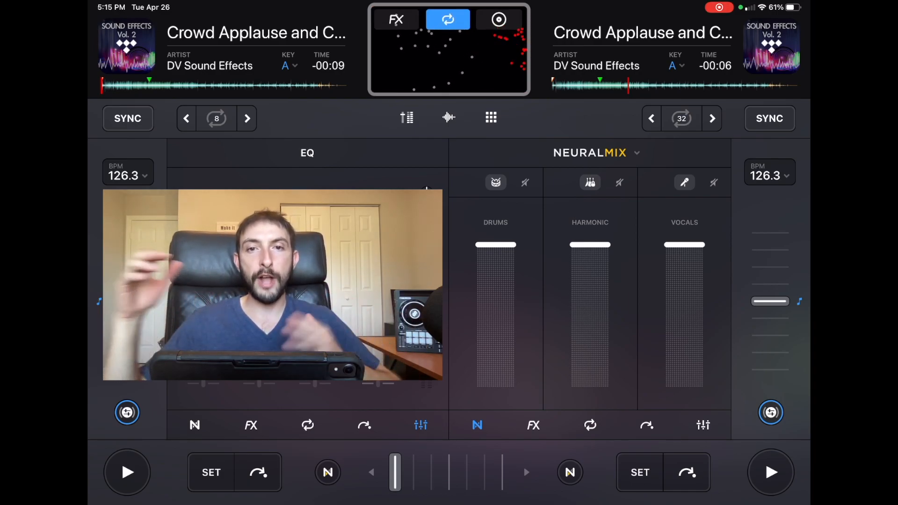
{"action": "left_click", "coordinate": [396, 19]}
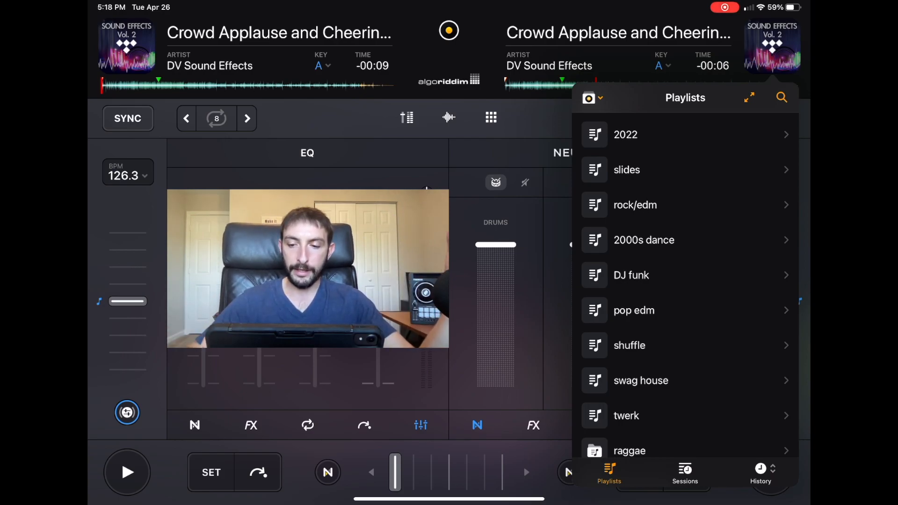
{"action": "left_click", "coordinate": [627, 169]}
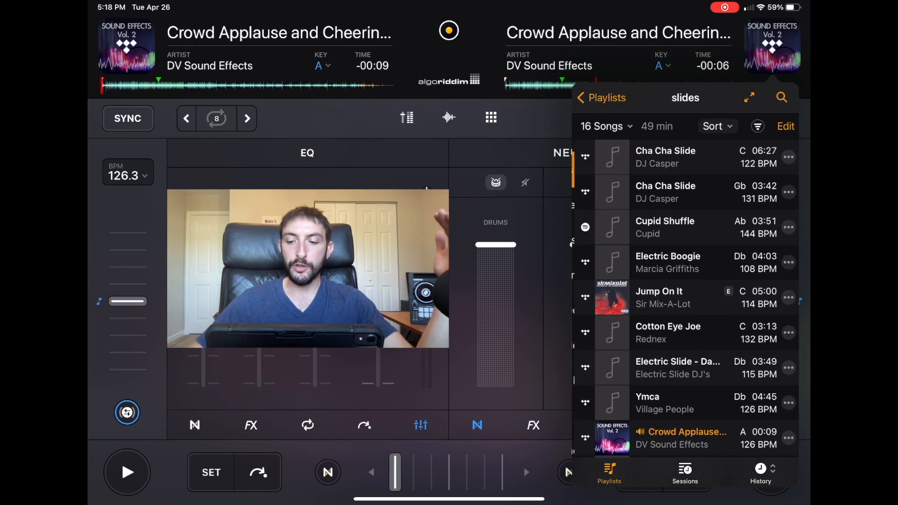